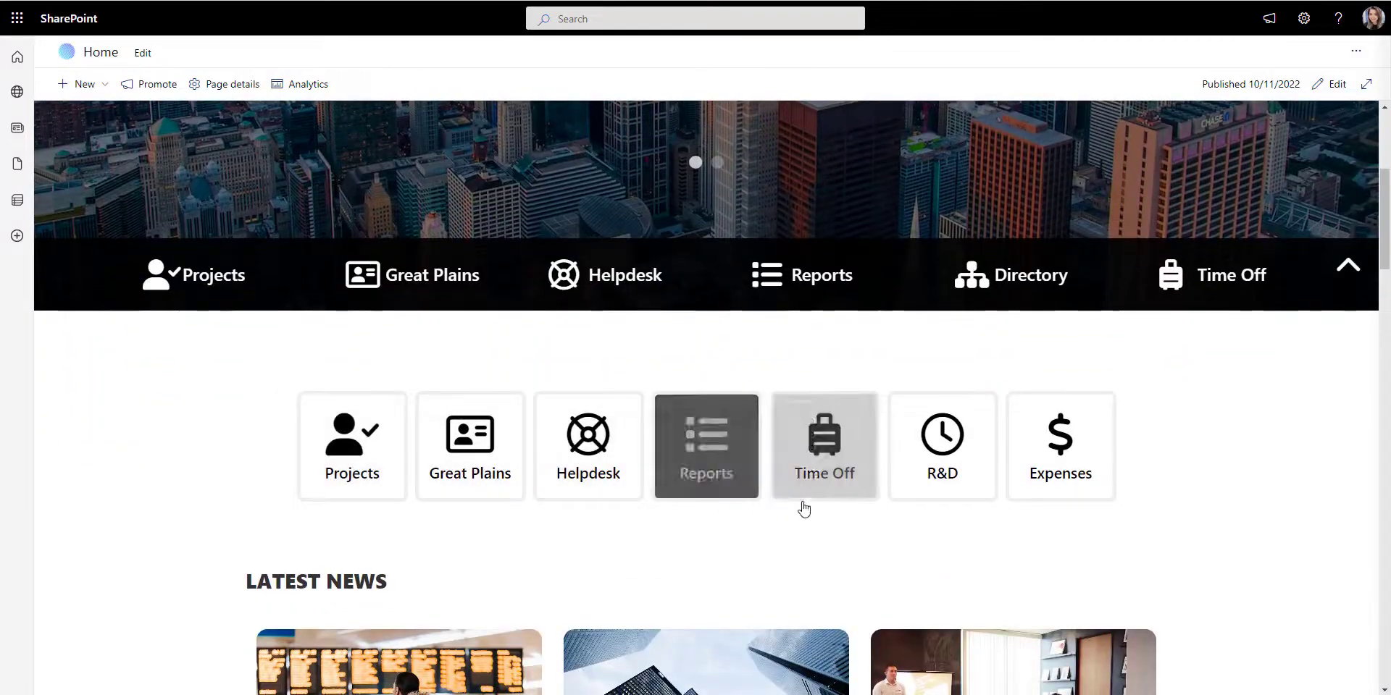
Scroll down the home page toward the section divider for adding layouts.
scroll("down", 3)
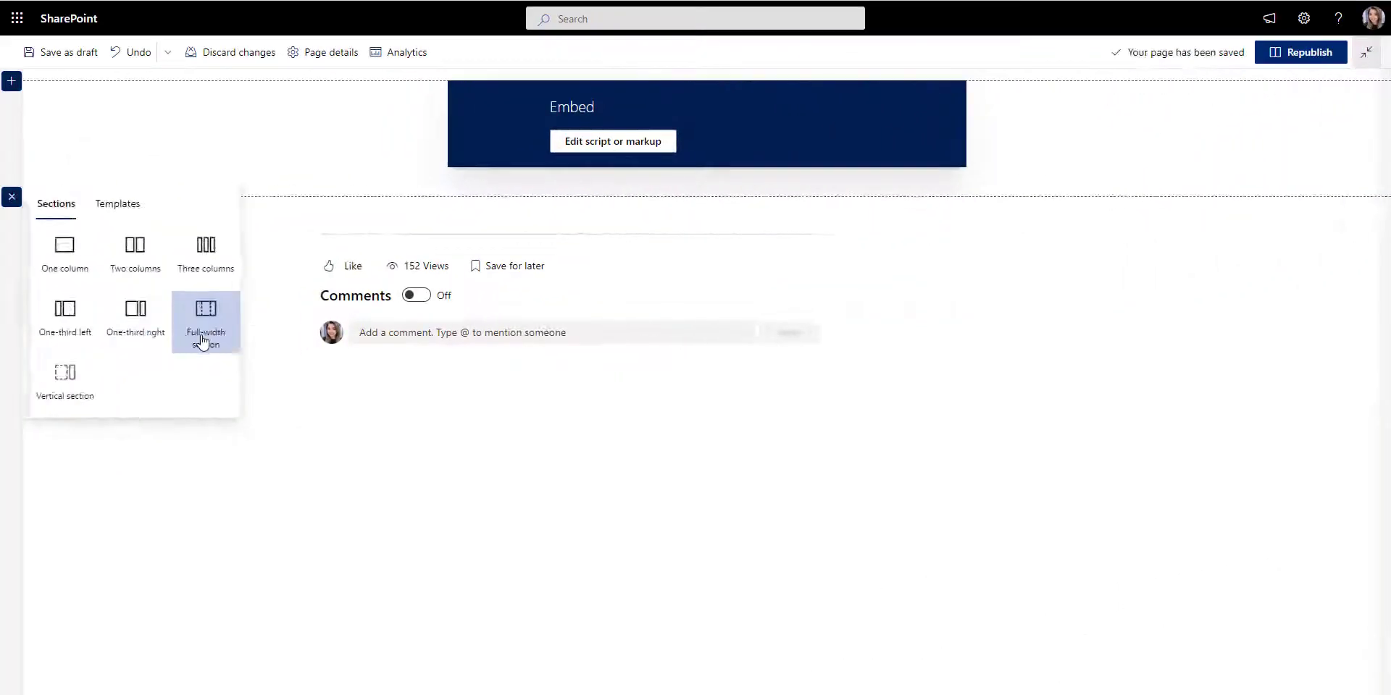
Add a full-width section with a Carousel with Expanding Links and save its welcome news post slide.
left_click(204, 316)
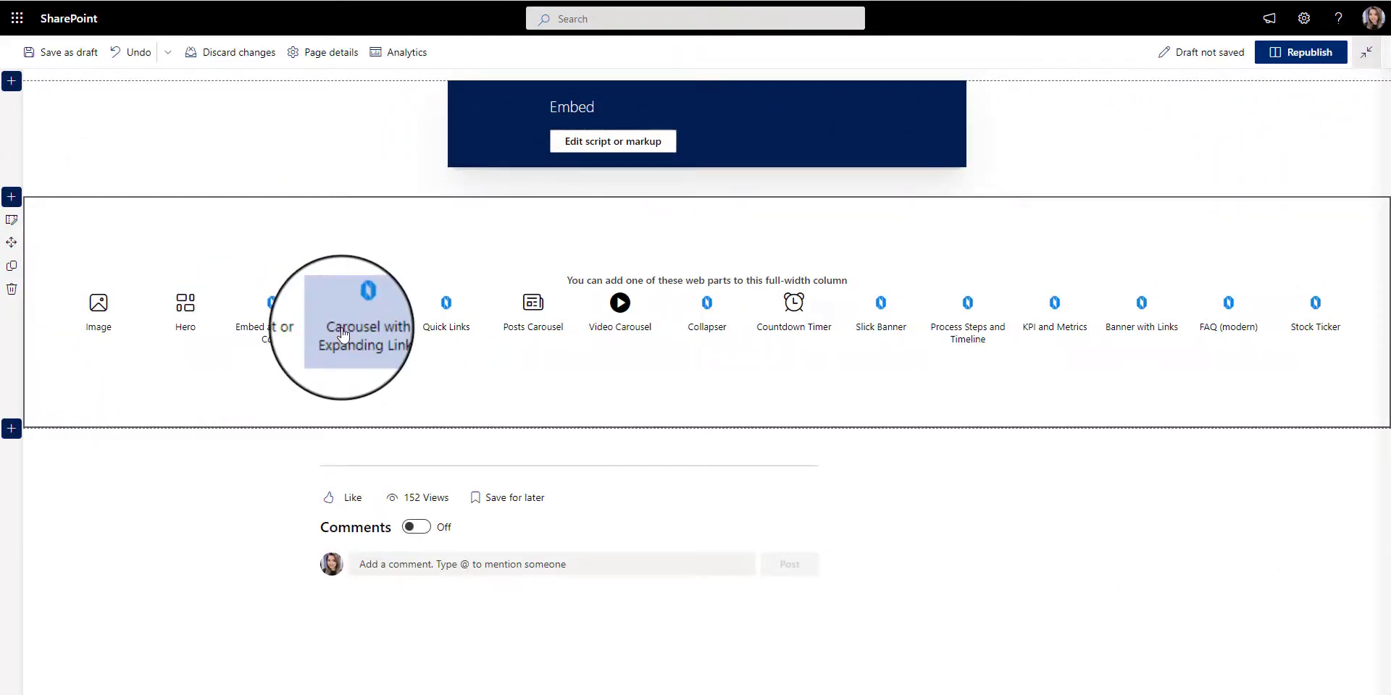
left_click(367, 313)
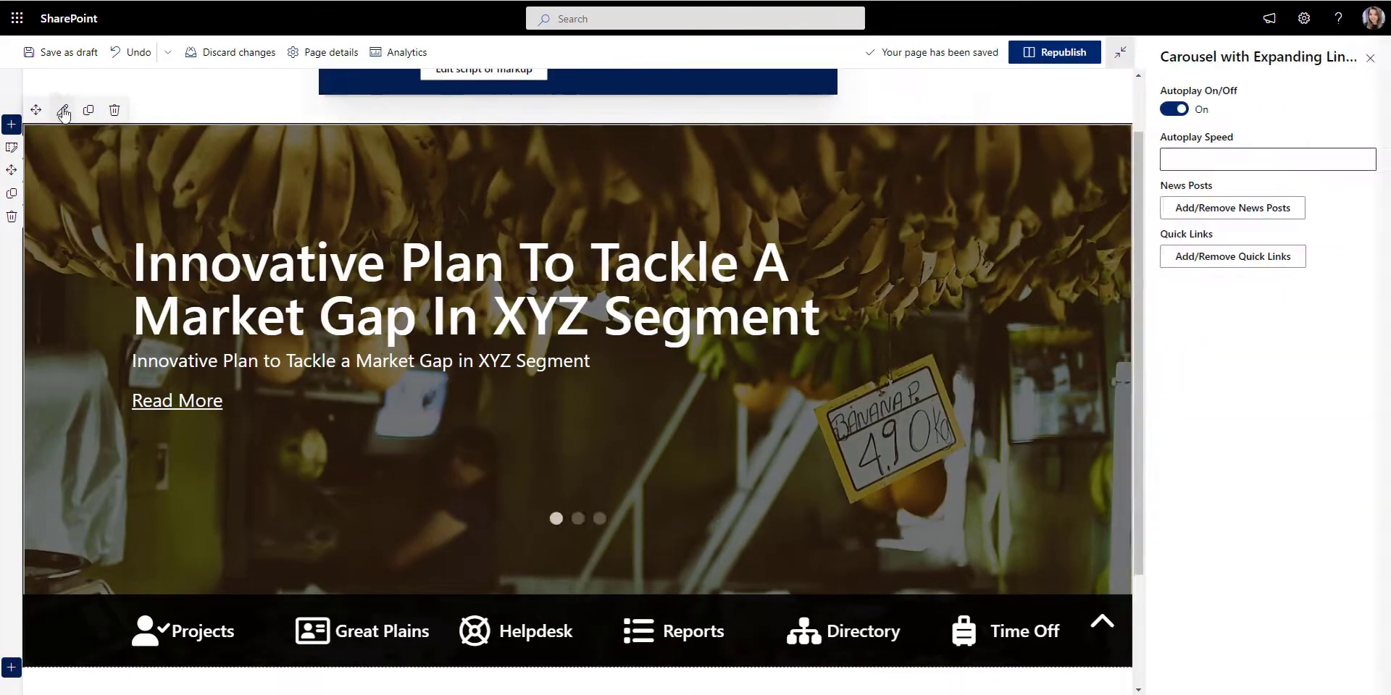
left_click(1231, 208)
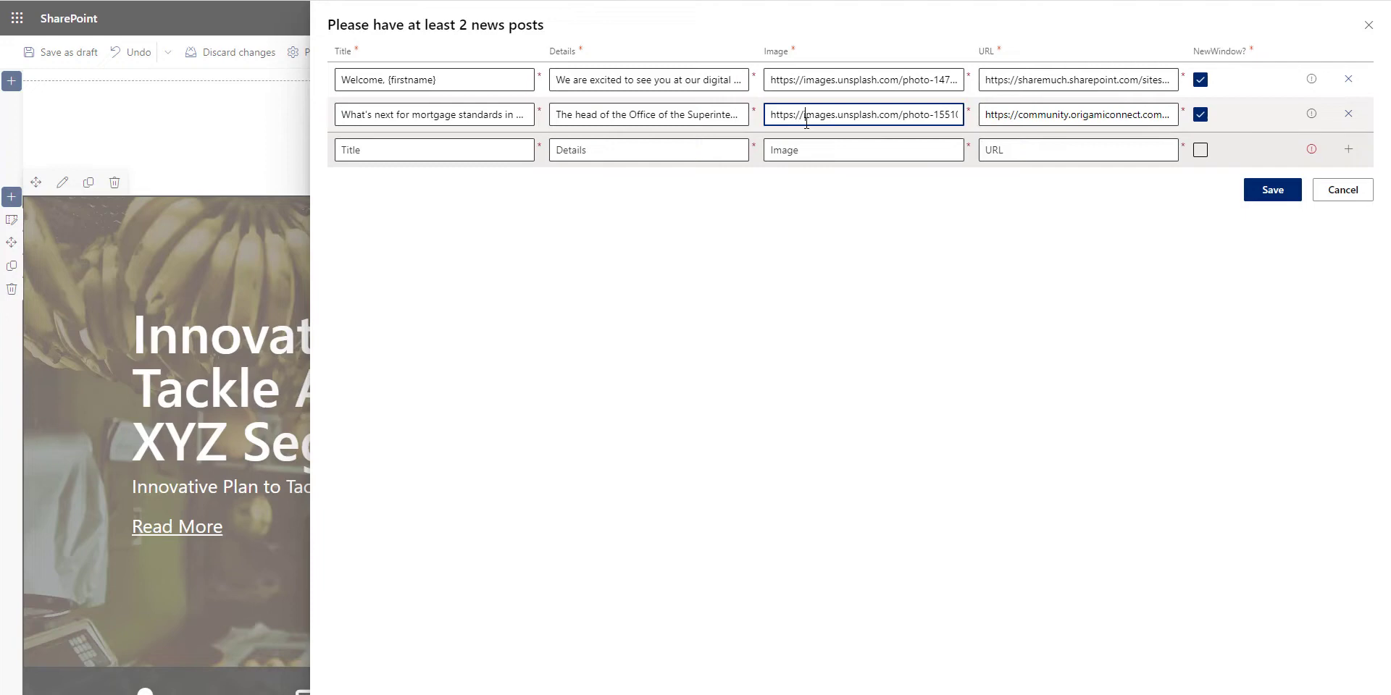
left_click(1271, 188)
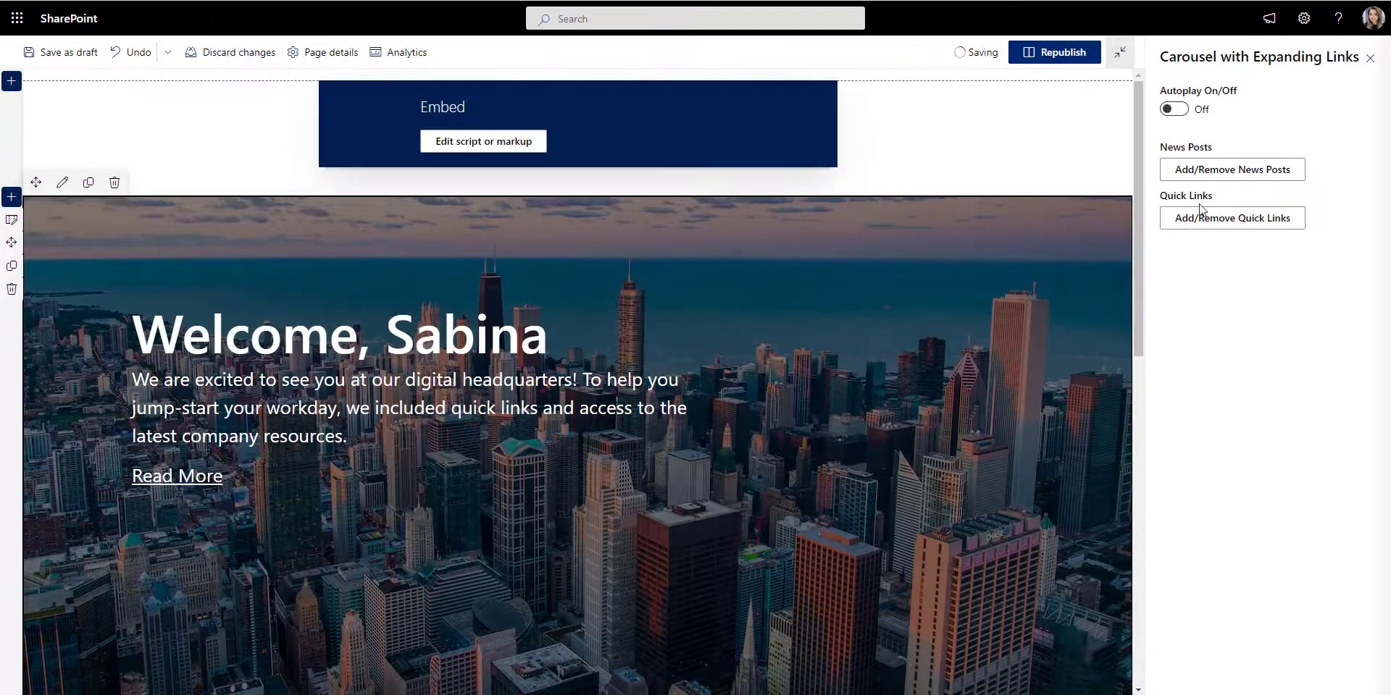
scroll("down", 3)
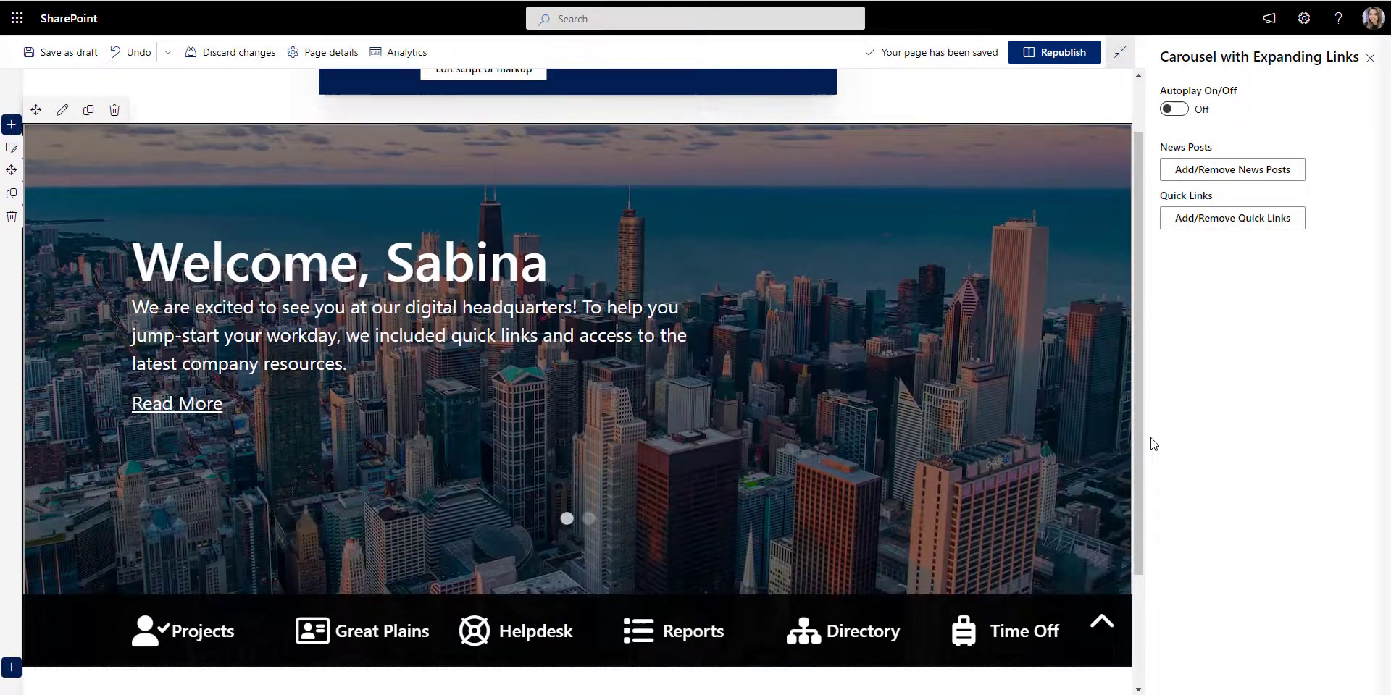
Add a Calendar quick link with icon 'fa-solid fa-calendar-days' to the carousel and save.
left_click(1231, 217)
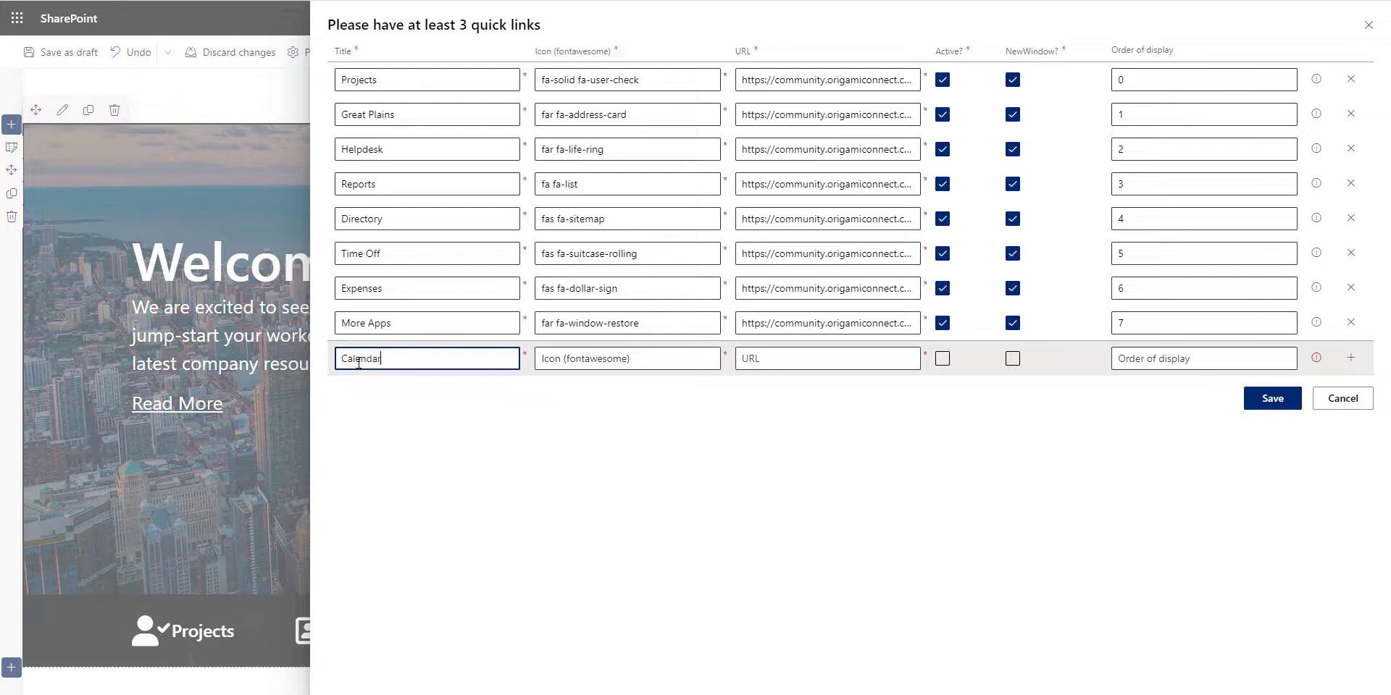
type("fa-solid fa-calendar-days")
left_click(1202, 358)
type("8")
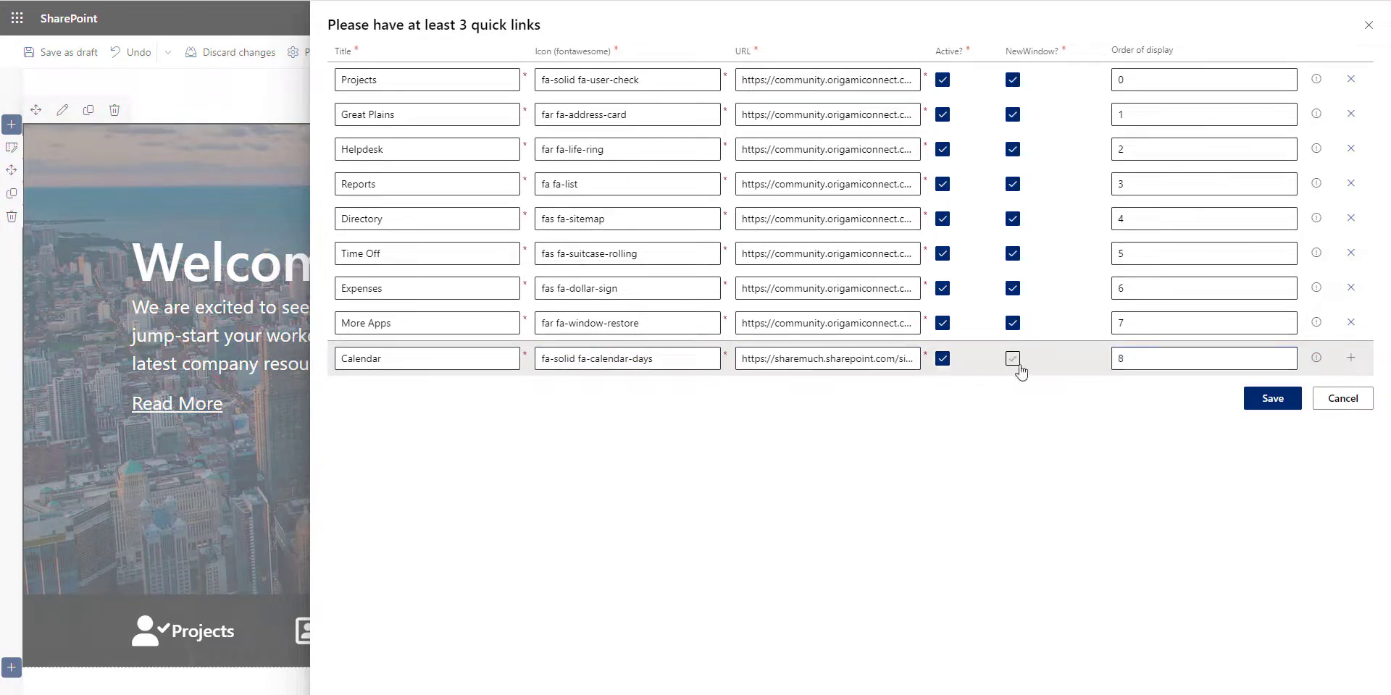
left_click(1270, 399)
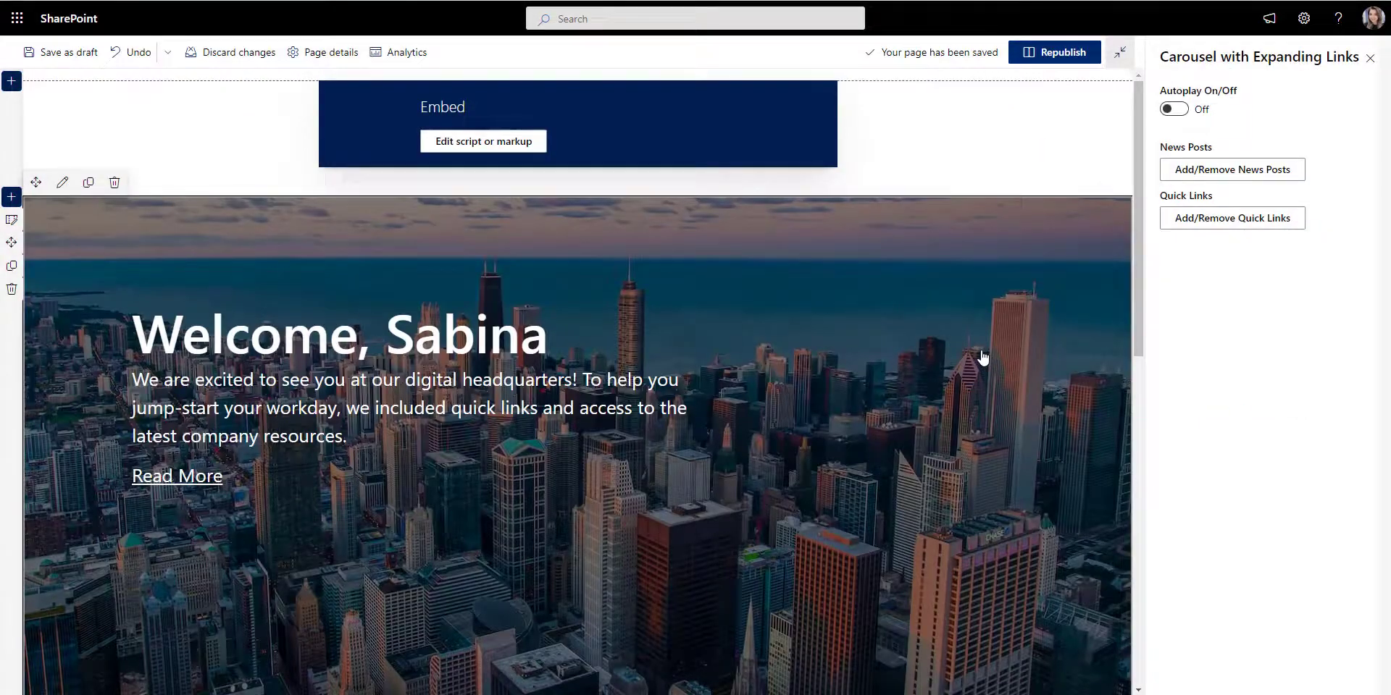
scroll("down", 3)
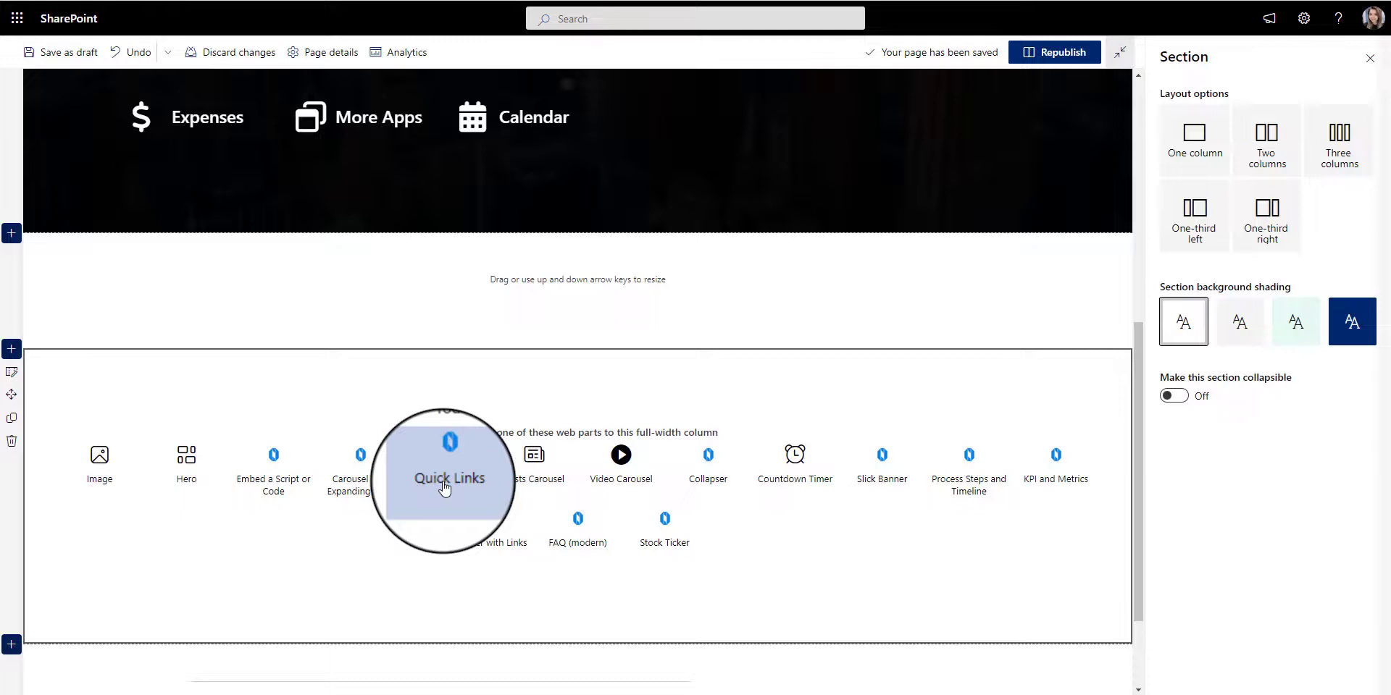
Insert Quick Links tiles, swap More Apps for R&D, and enlarge the button icon and box sizes.
left_click(448, 480)
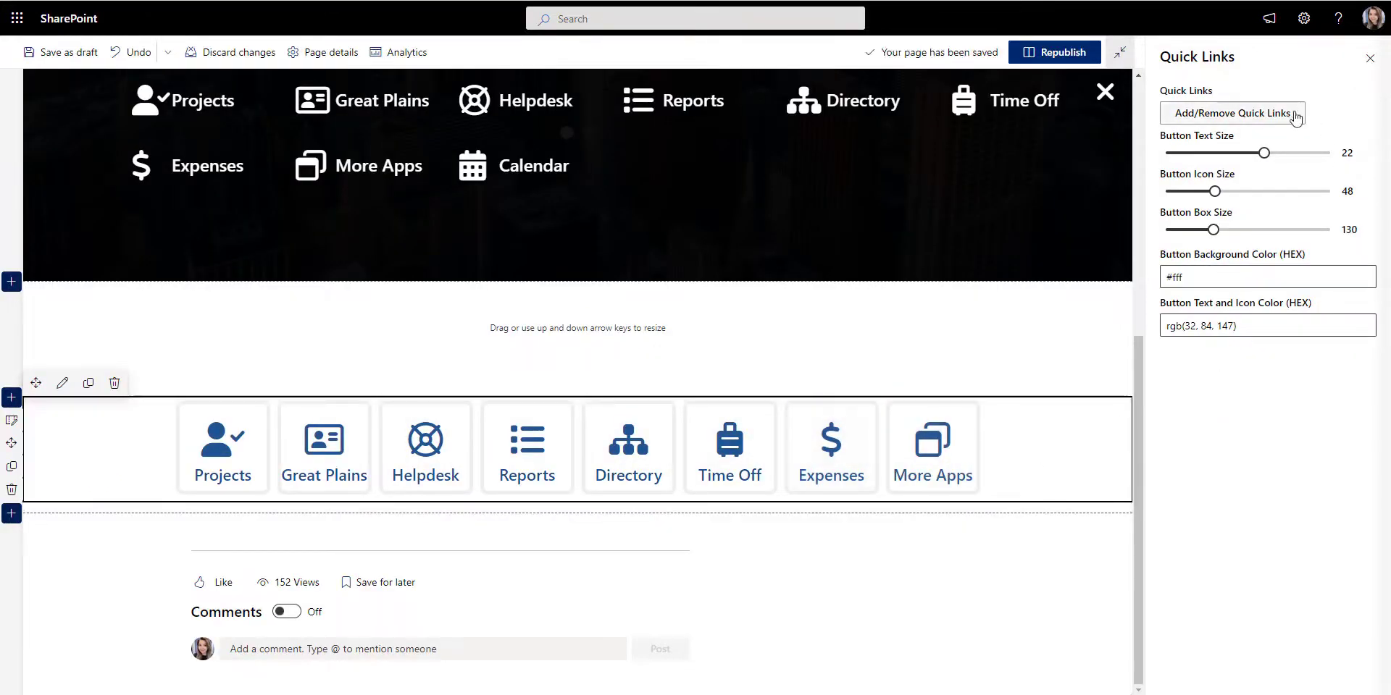
left_click(1230, 113)
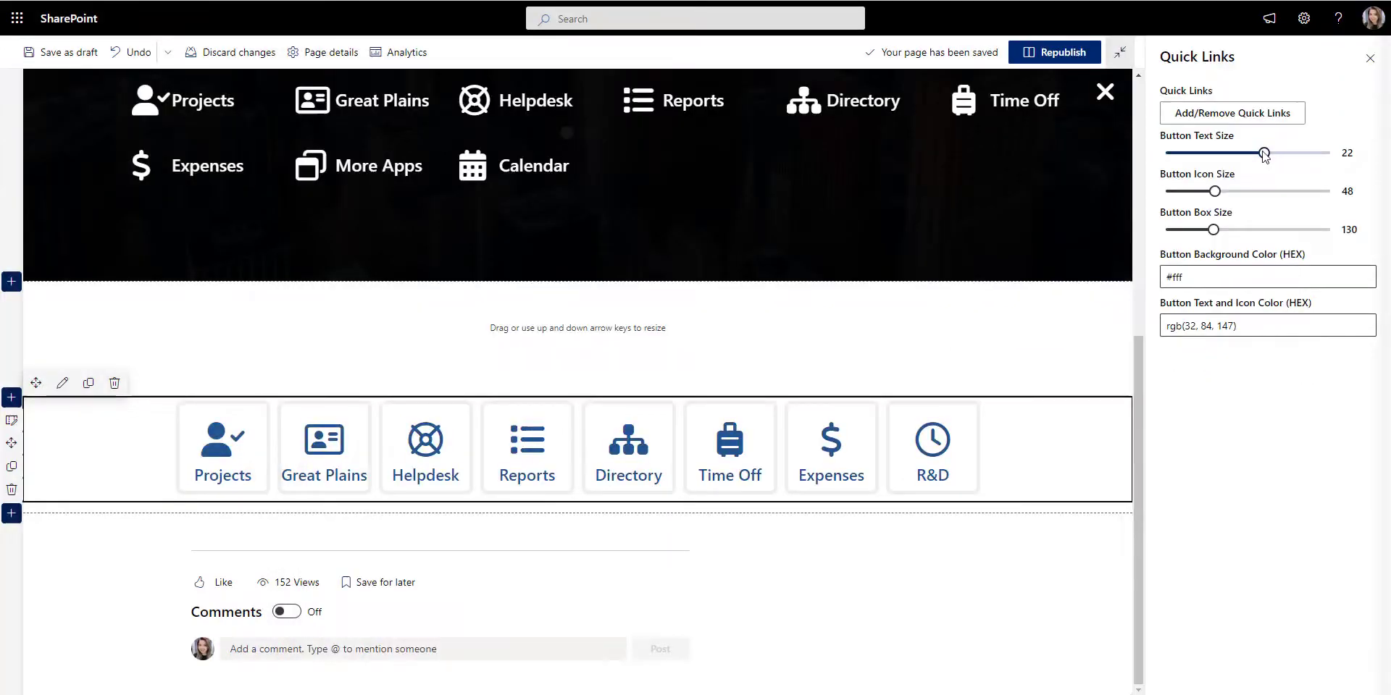
left_click_drag(1215, 229, 1220, 229)
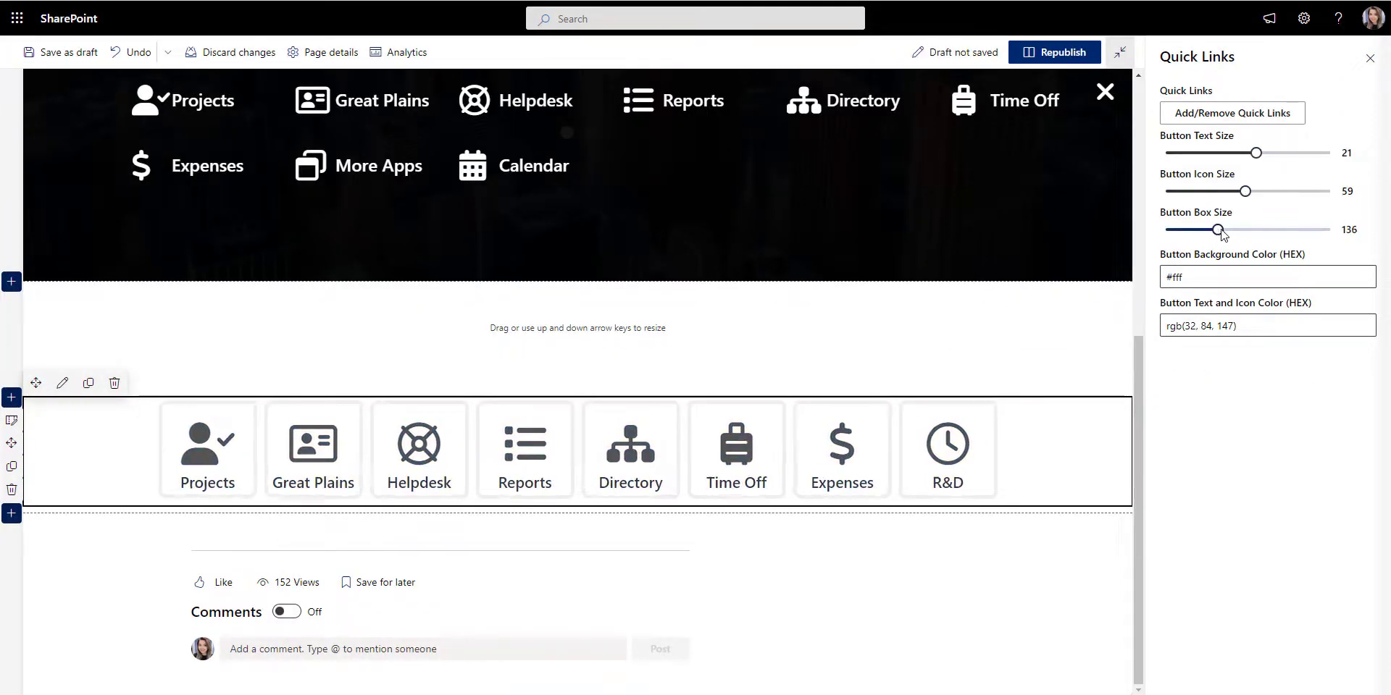
left_click_drag(1219, 231, 1230, 230)
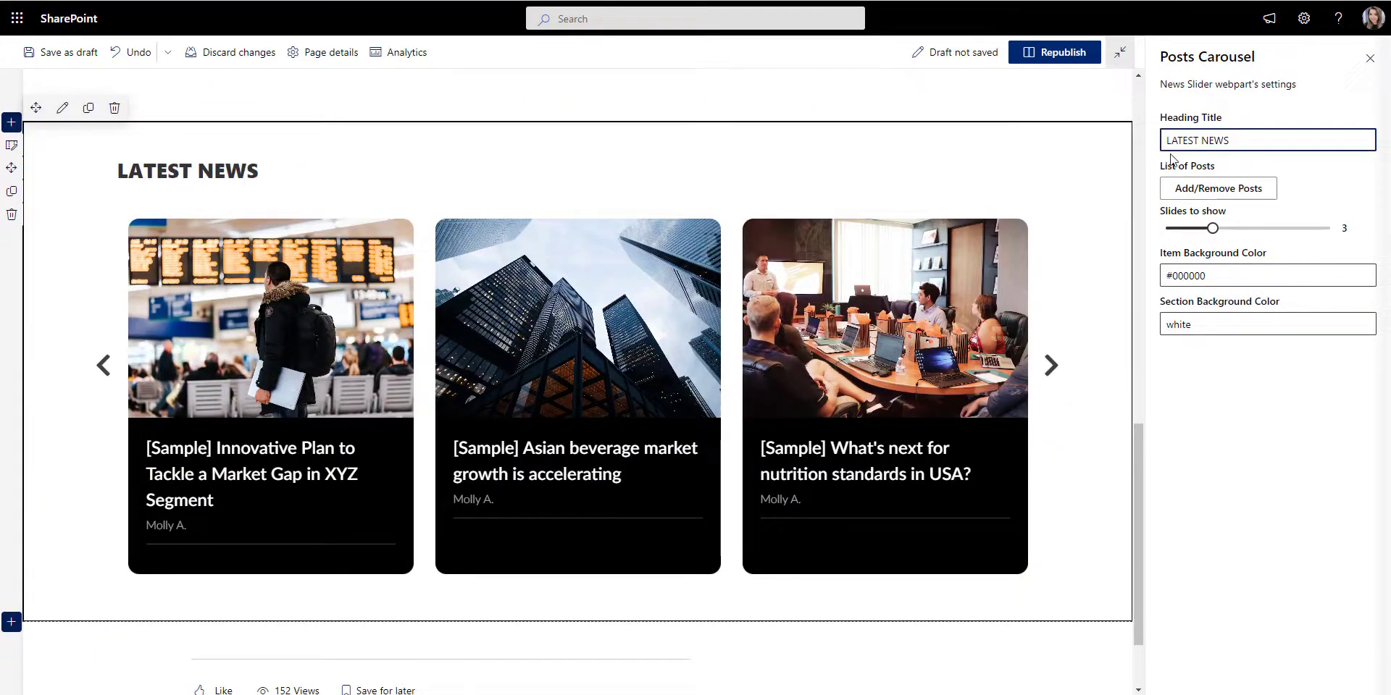
Replace the sample posts with Corporate Travel Policy, Industry Standards and Performance Reviews, then save.
left_click(1217, 188)
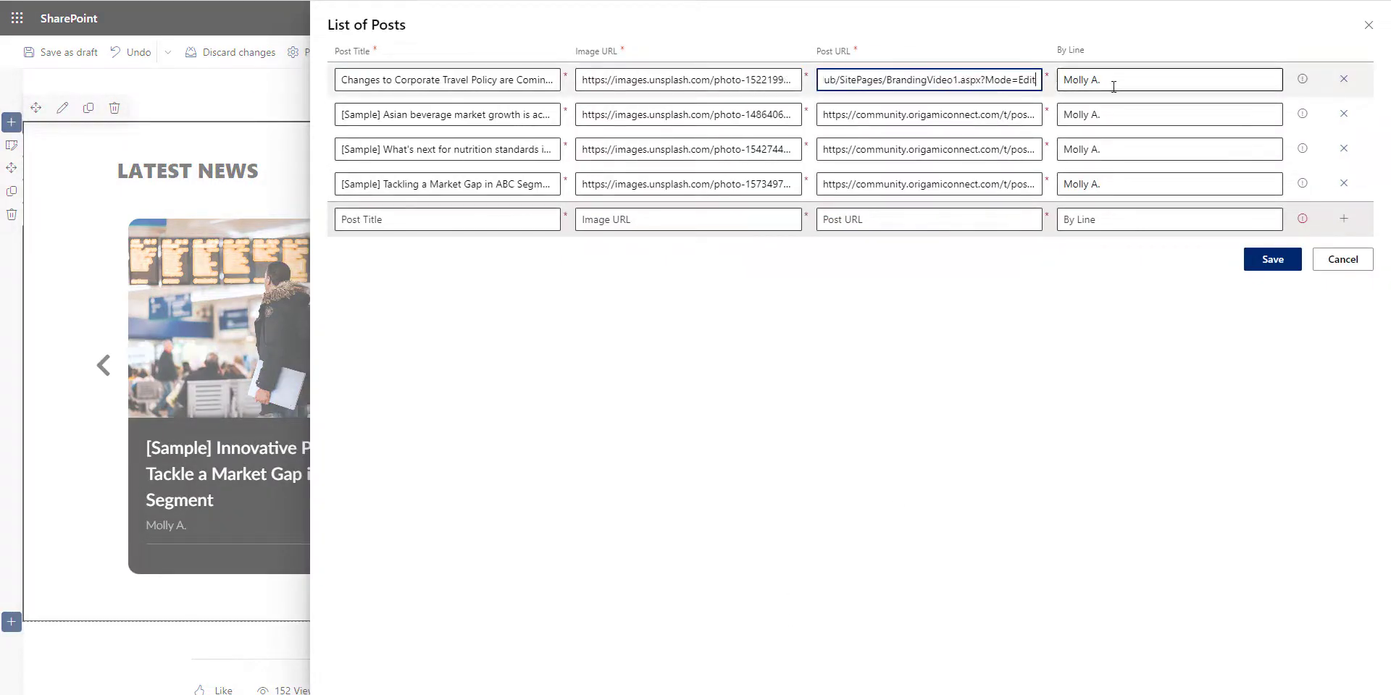
left_click(1272, 260)
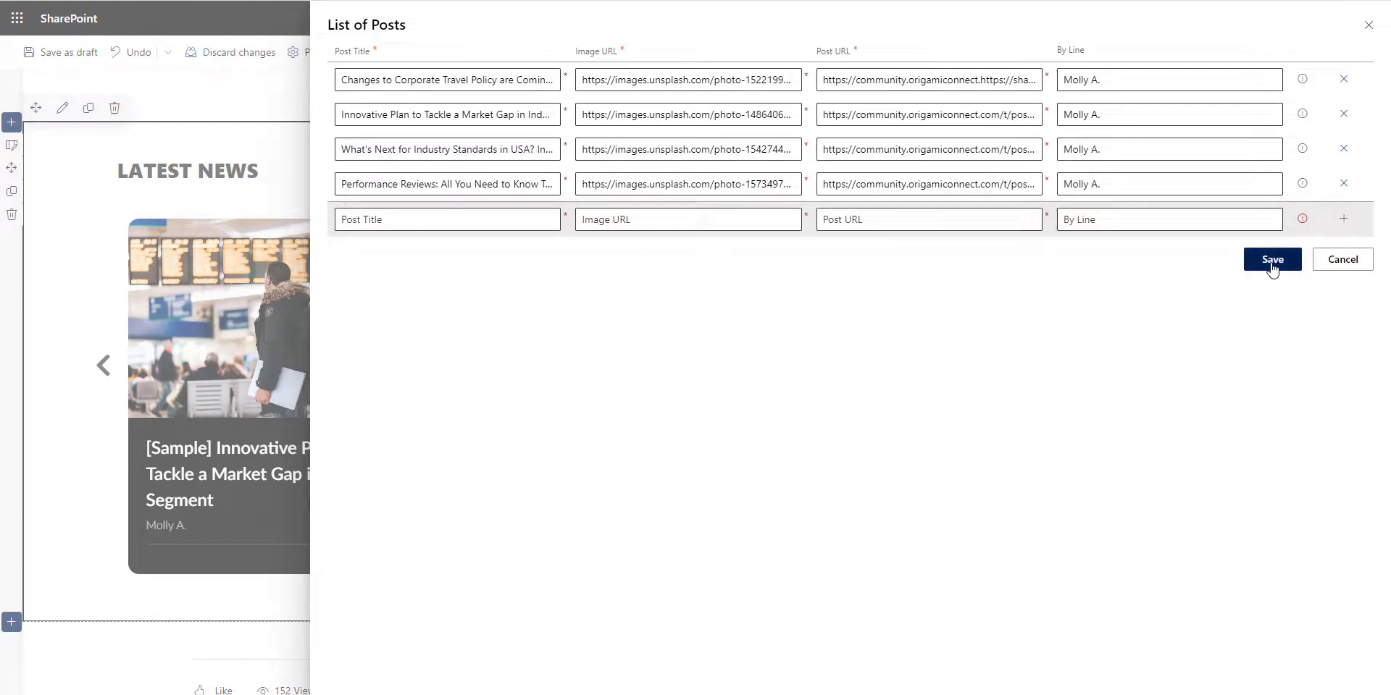
left_click(1270, 259)
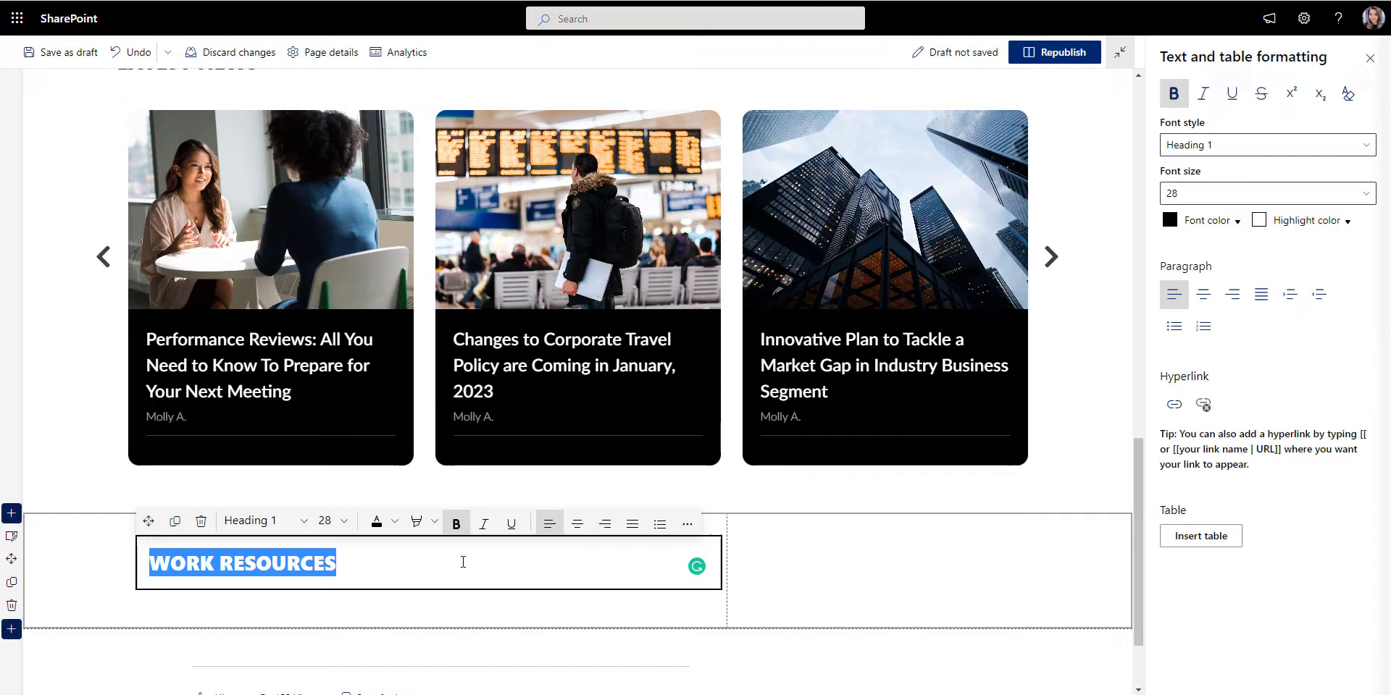
Insert the resources web part under Work Resources and start the RECOGNITIONS heading beside it.
left_click(823, 562)
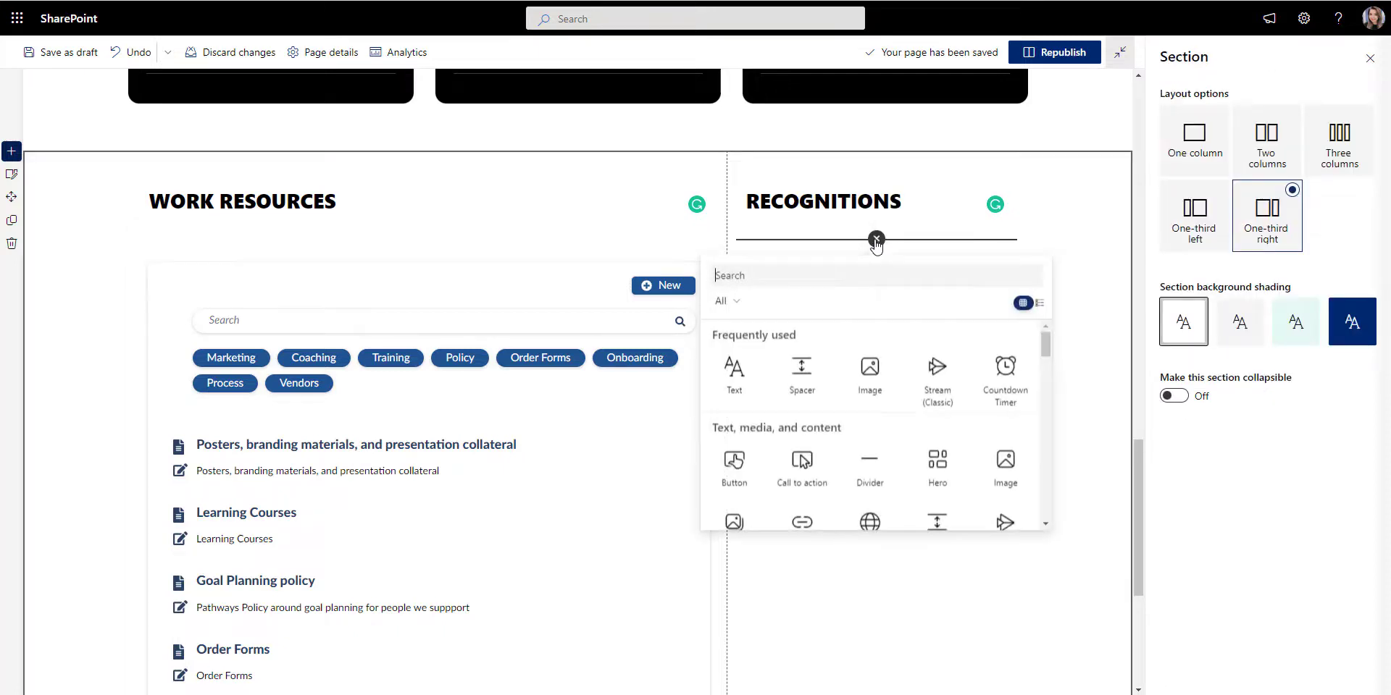
type("RECOG")
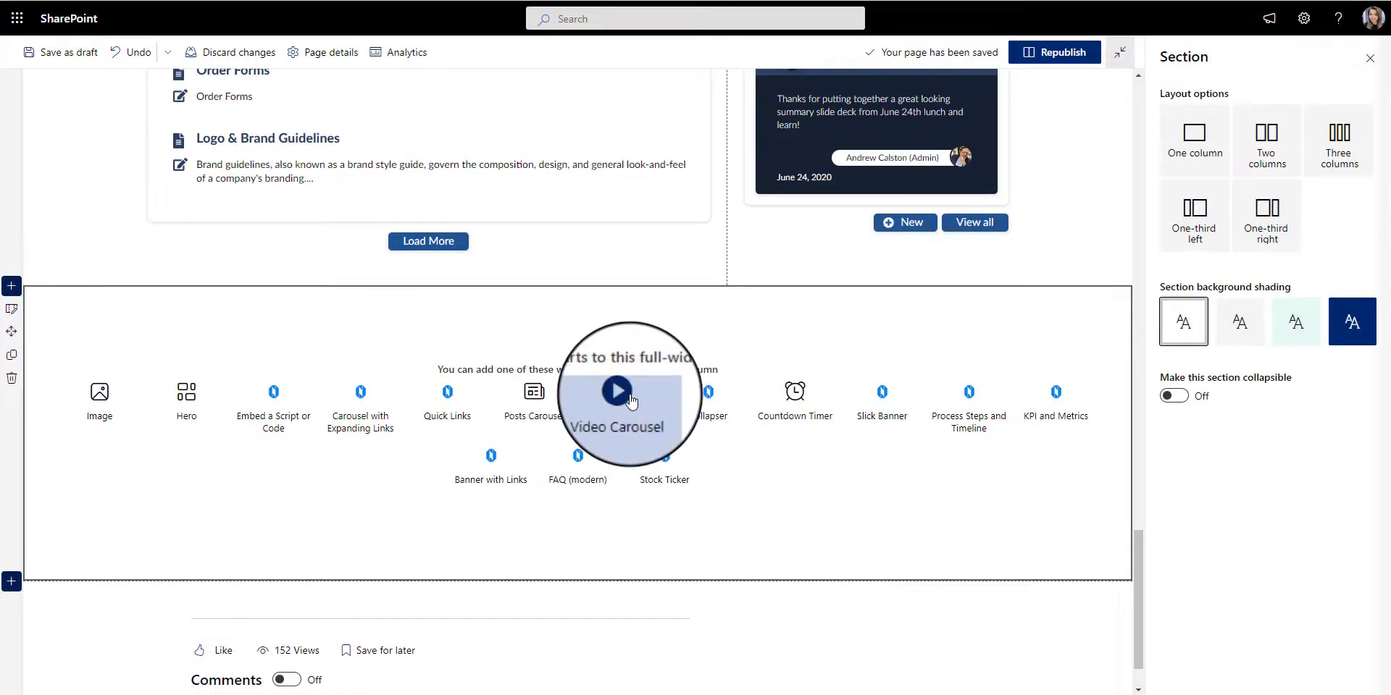
Insert a Video Carousel and replace its sample clips with the leadership and townhall YouTube videos.
left_click(616, 390)
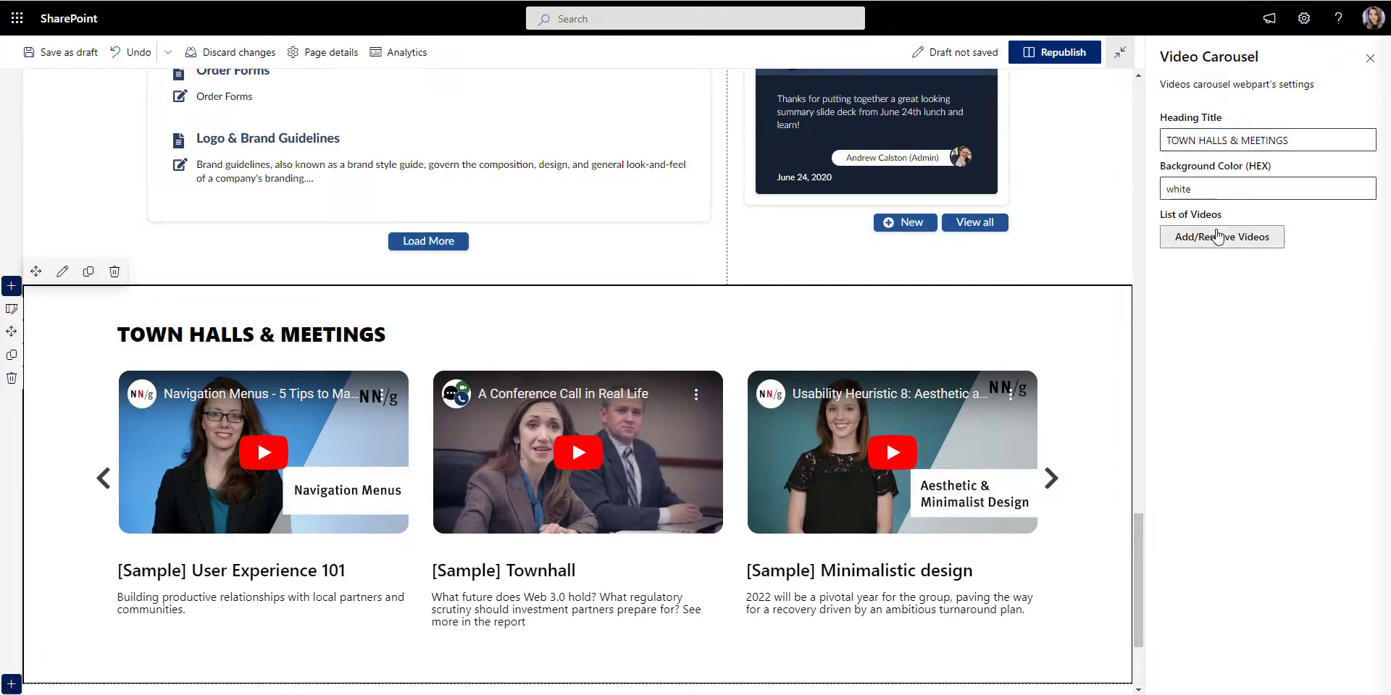
left_click(1220, 236)
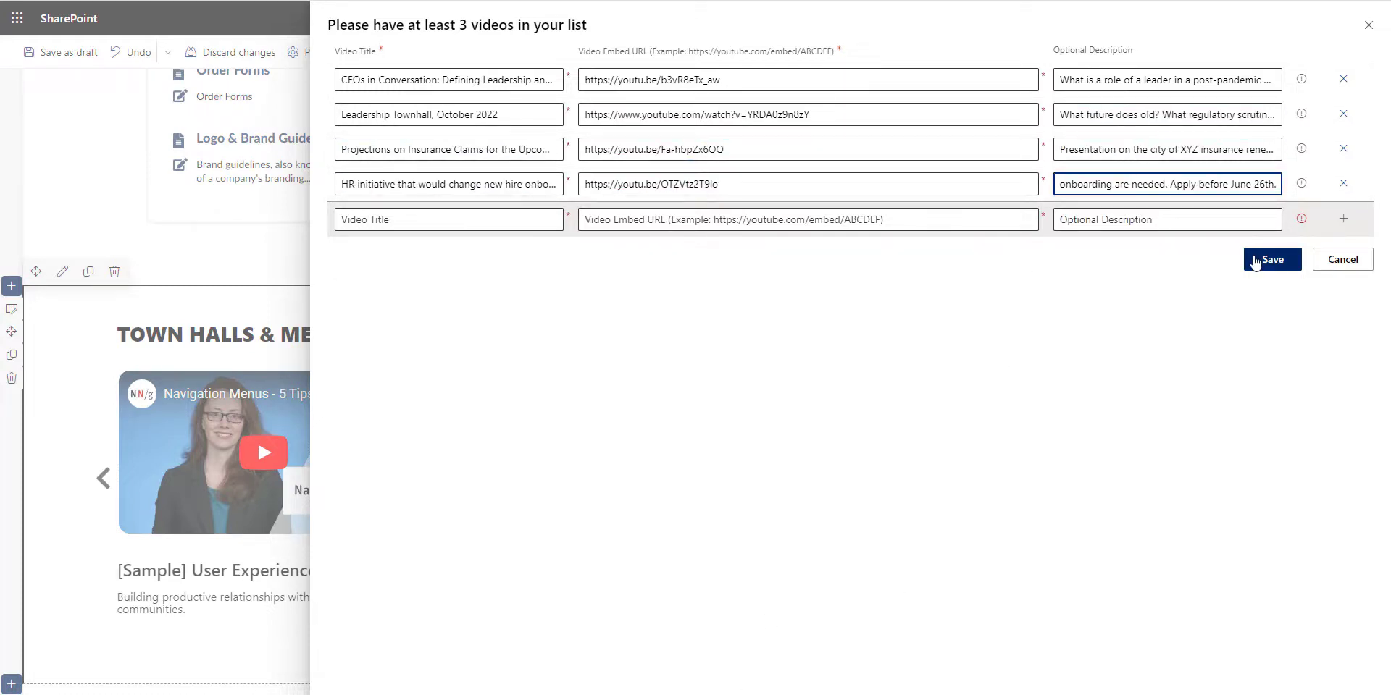
left_click(1270, 259)
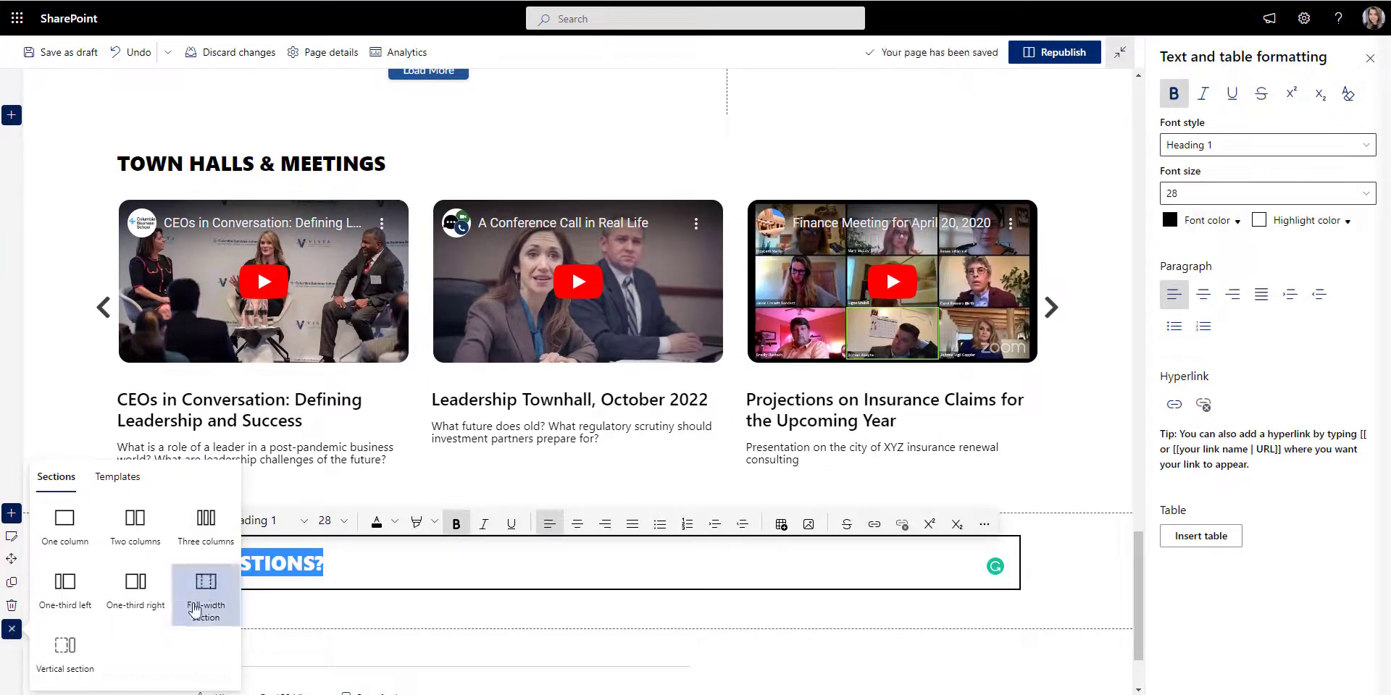
Add a full-width section under Got Questions with a Collapser and edit its FAQ items.
left_click(204, 589)
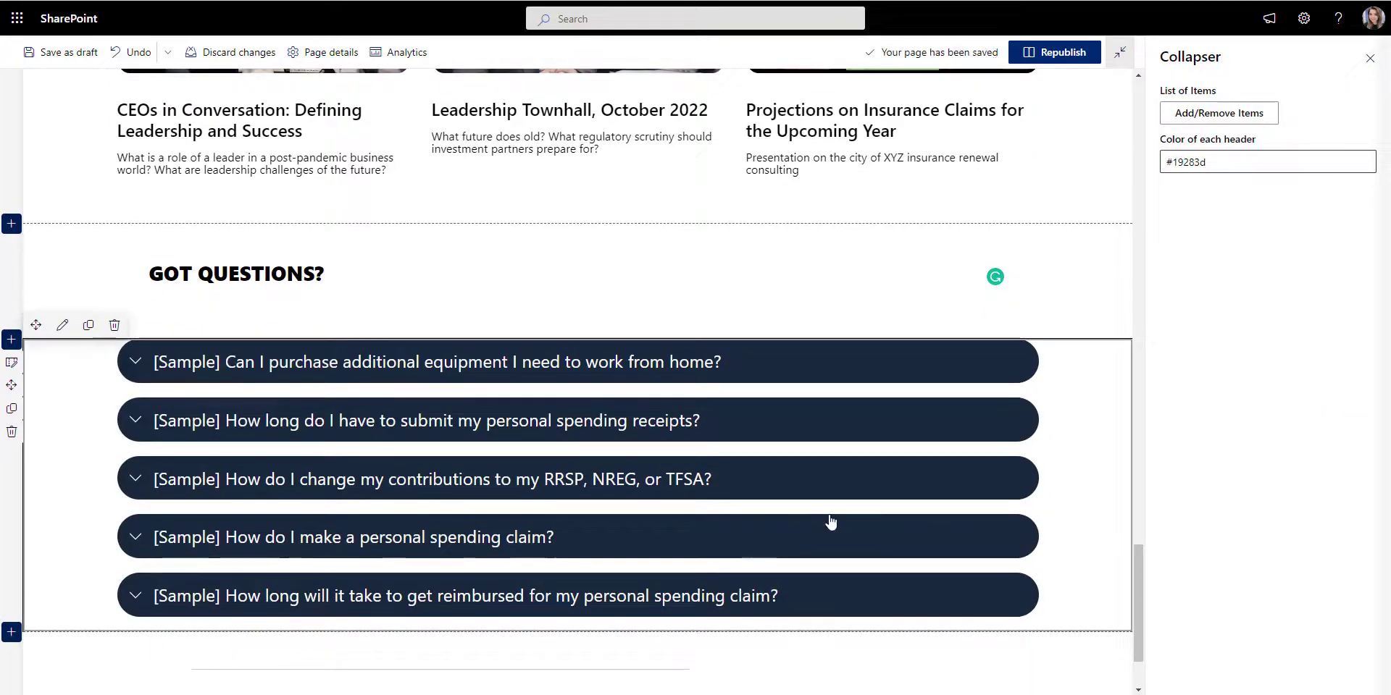
left_click(1217, 113)
type("OTHER RESOURCES")
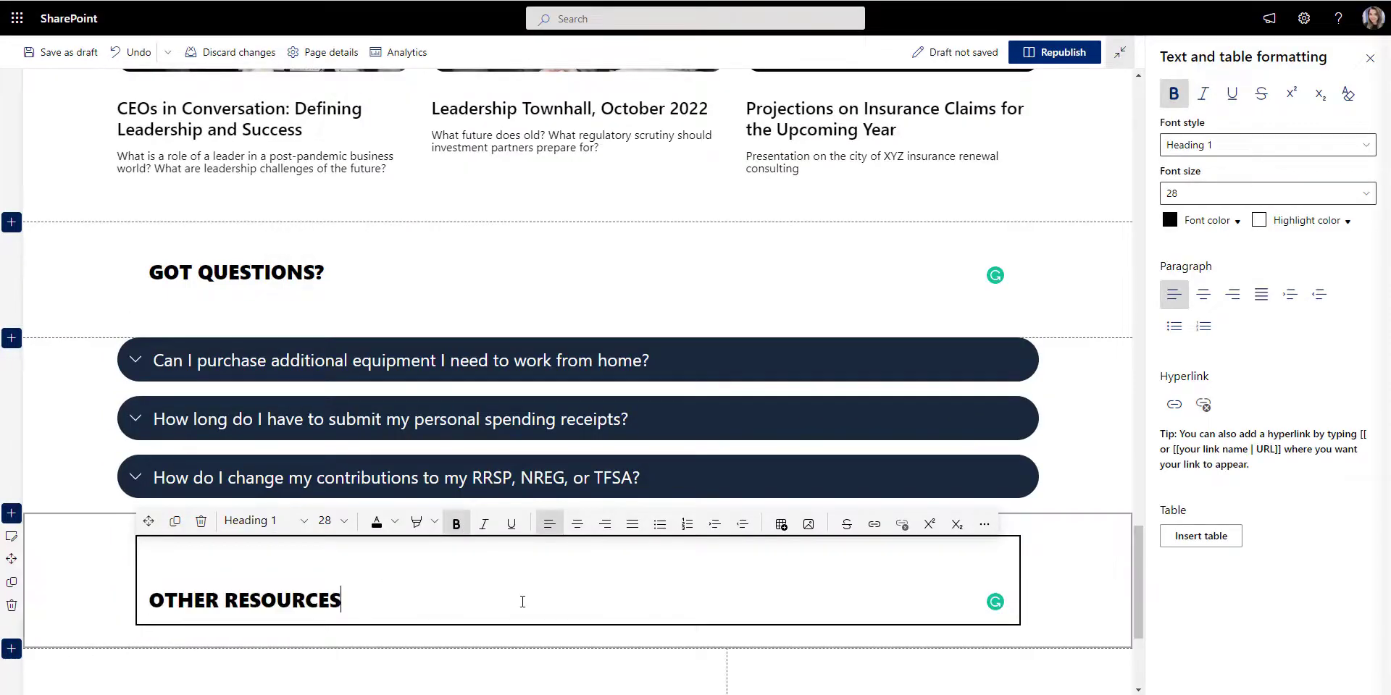
Insert an Image web part into the left column of the Other Resources section.
scroll("down", 3)
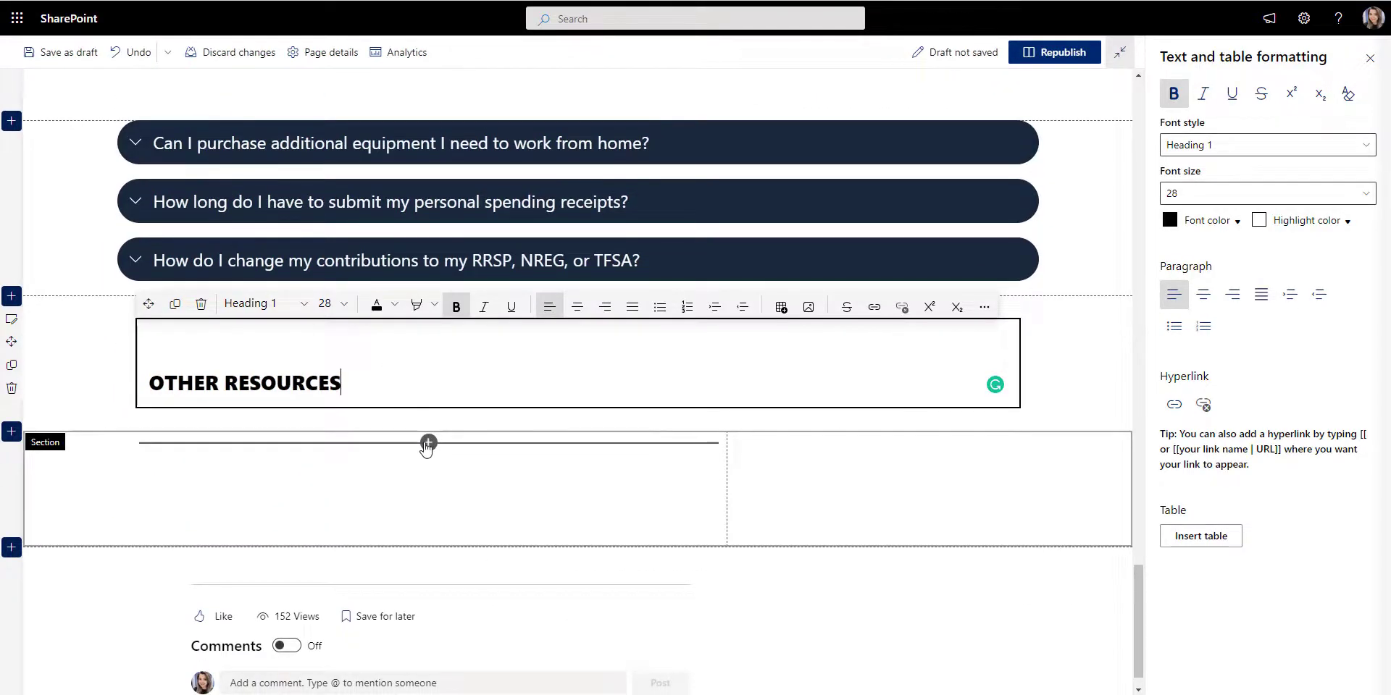
left_click(429, 442)
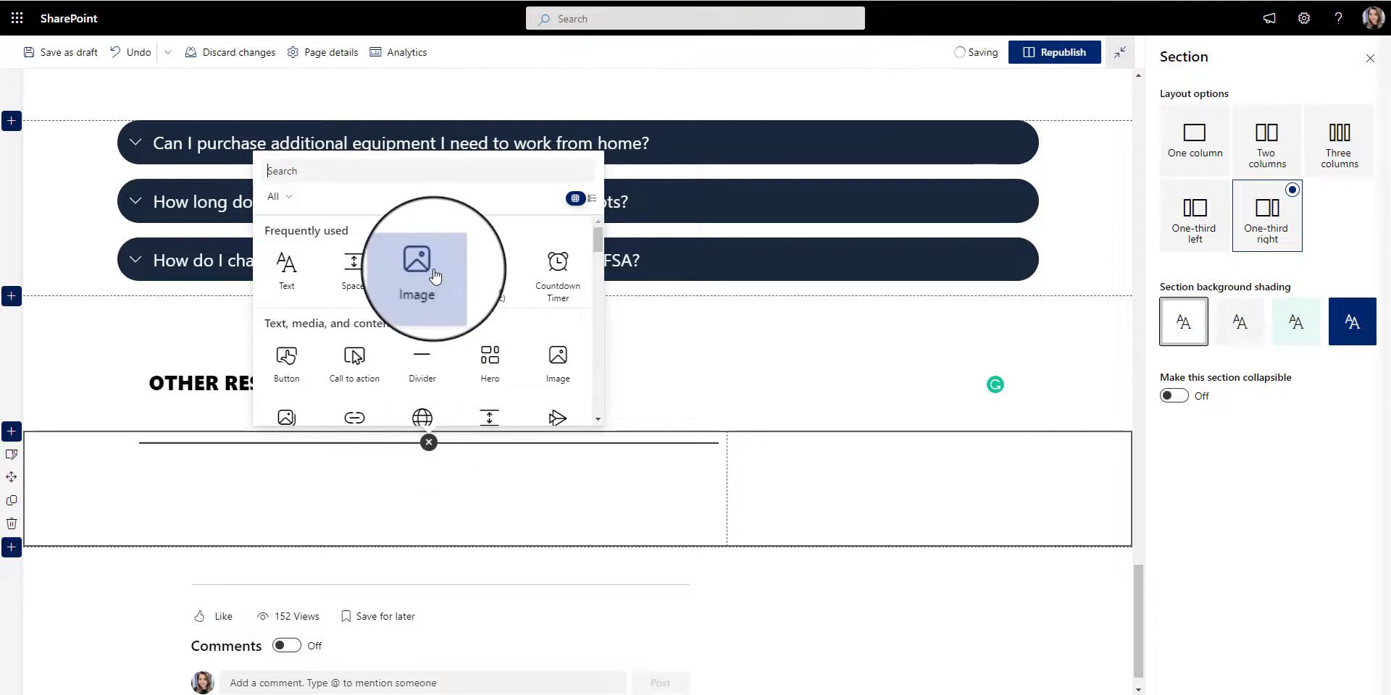
left_click(416, 271)
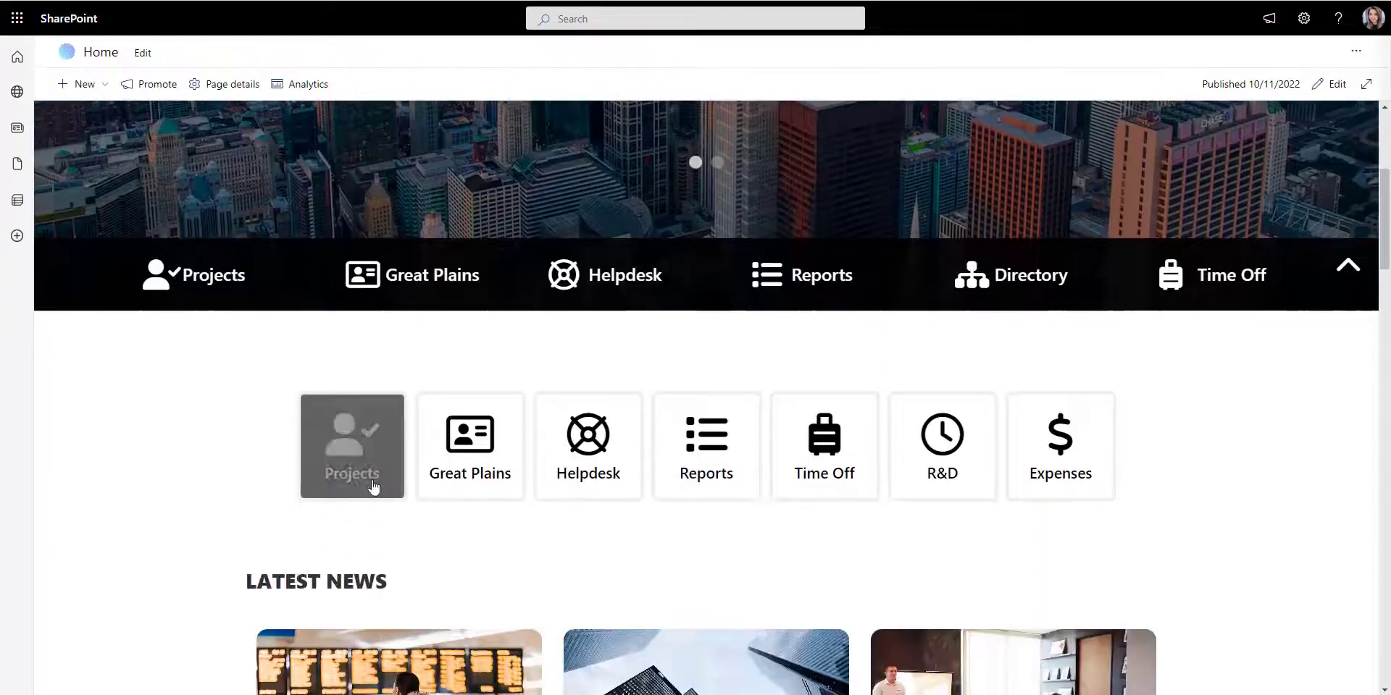
scroll("down", 3)
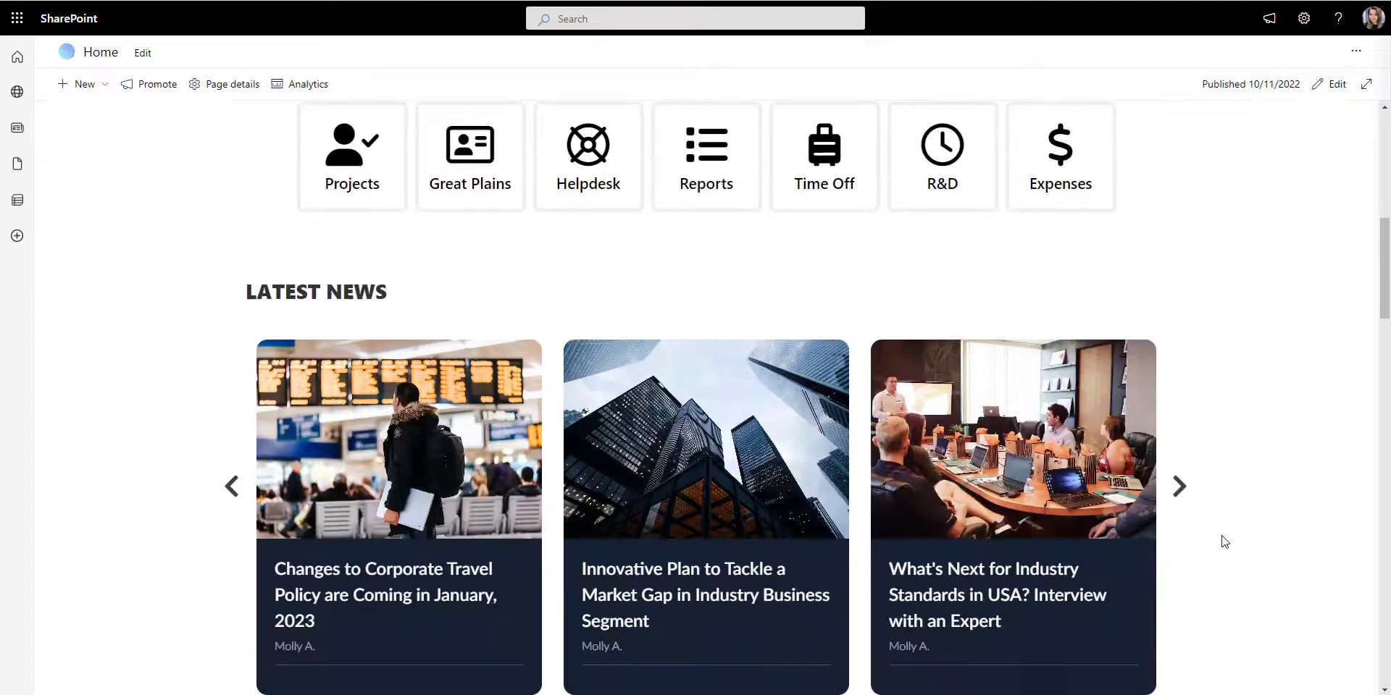
scroll("down", 3)
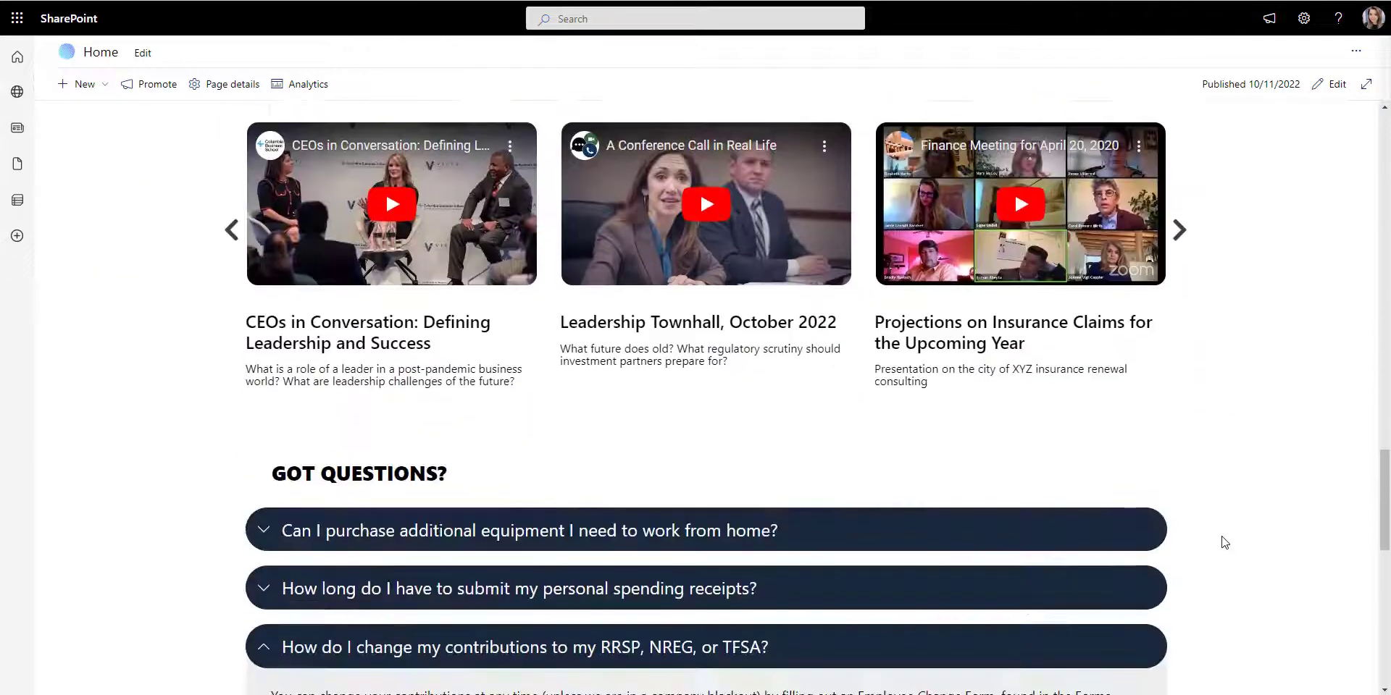
scroll("down", 3)
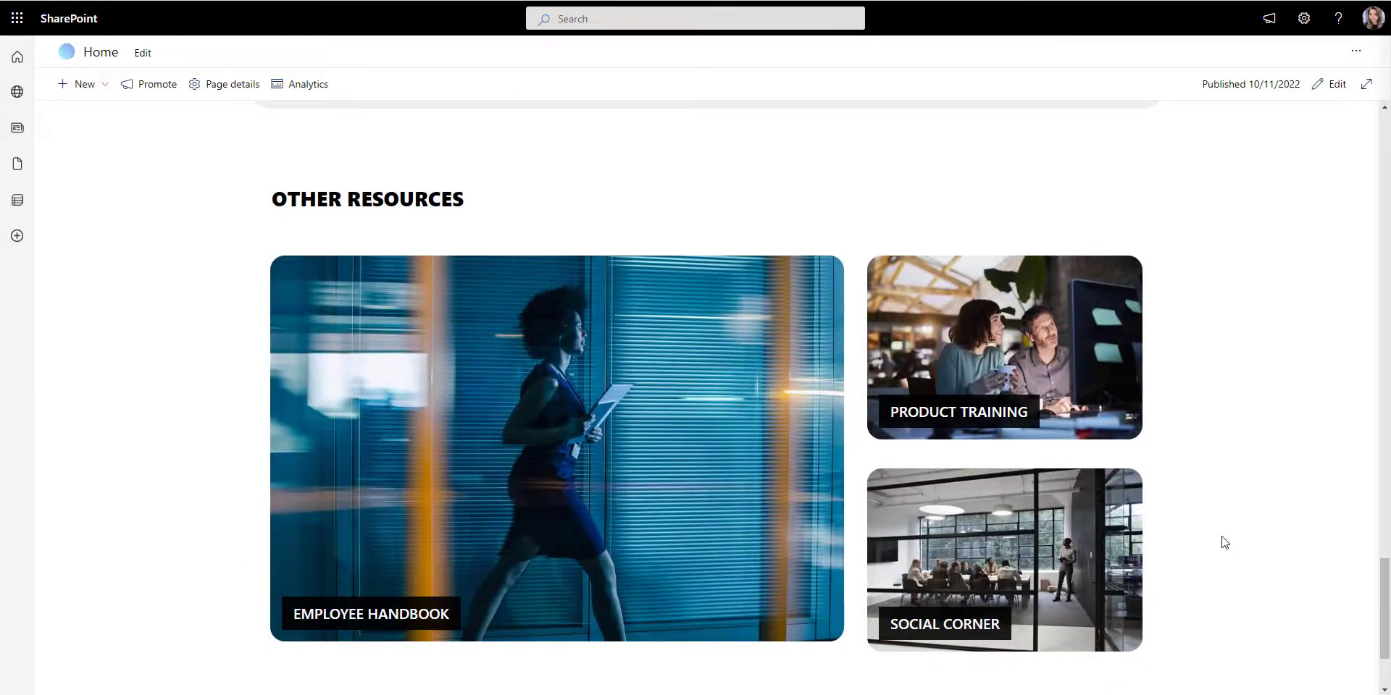